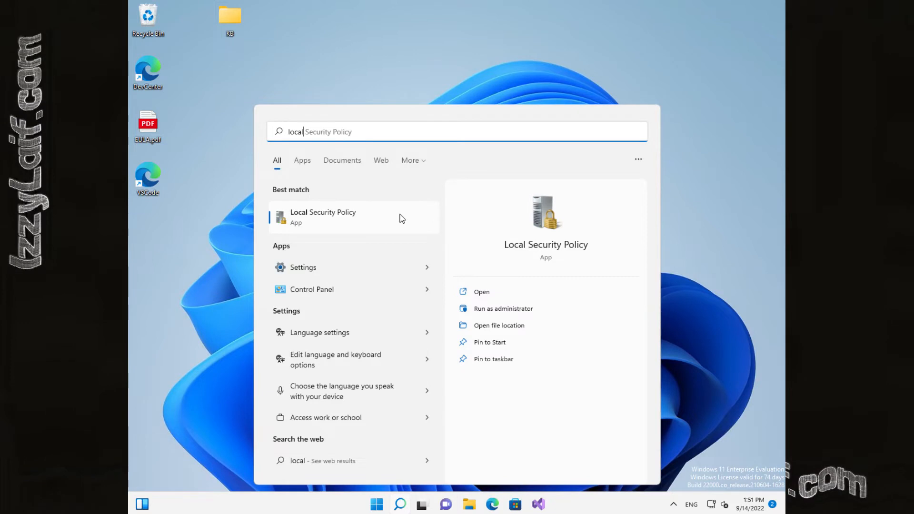
- Open the firewall domain-profile Customize settings and its Apply local firewall rules dropdown
{"action": "left_click", "coordinate": [481, 291]}
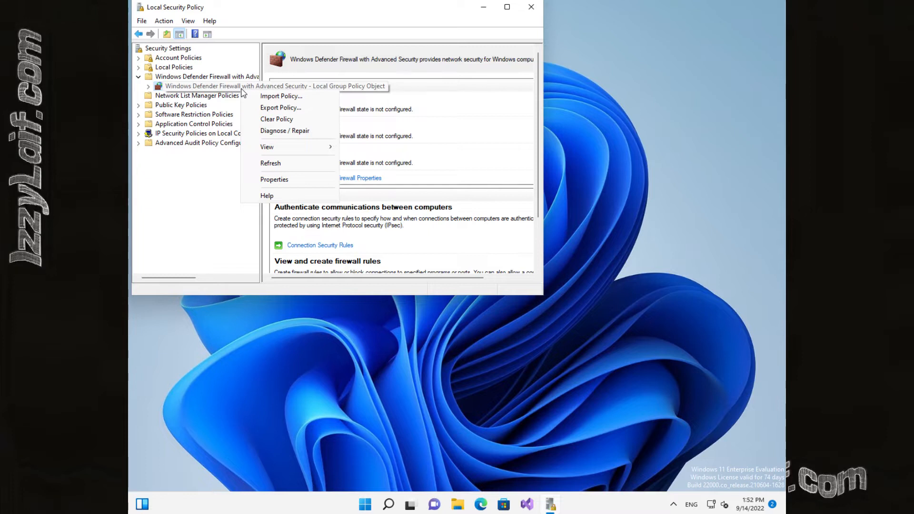
{"action": "left_click", "coordinate": [274, 178]}
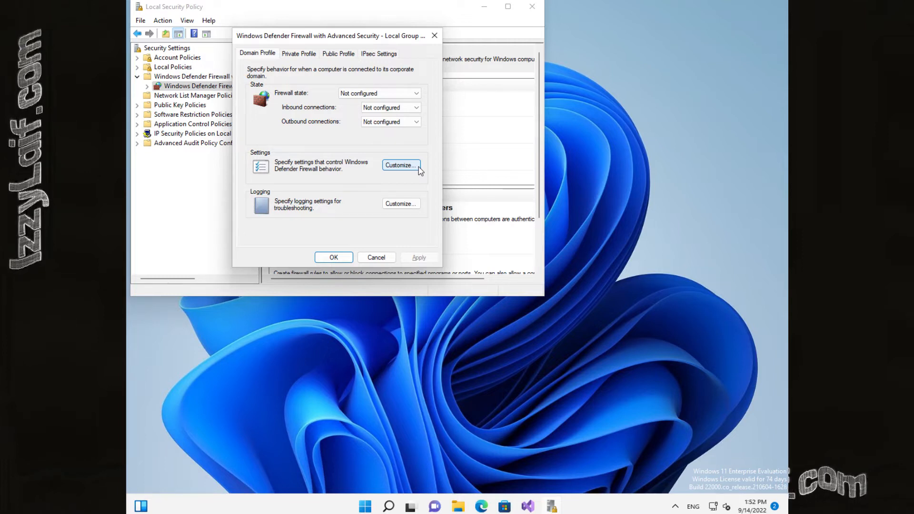
{"action": "left_click", "coordinate": [400, 165]}
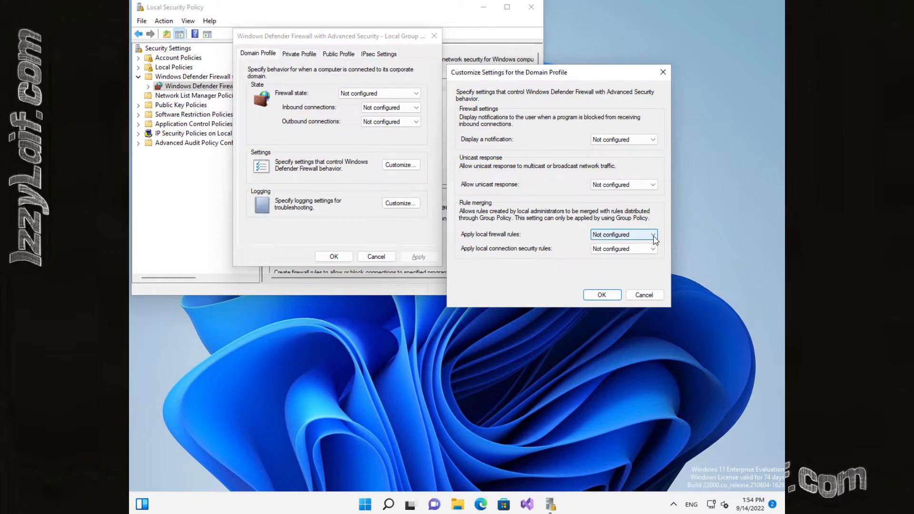
{"action": "left_click", "coordinate": [652, 234]}
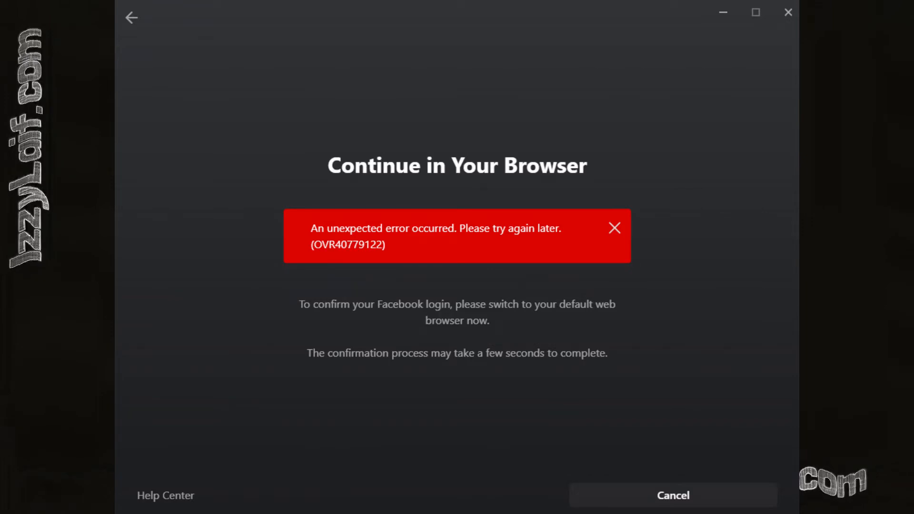
{"action": "left_click", "coordinate": [671, 495]}
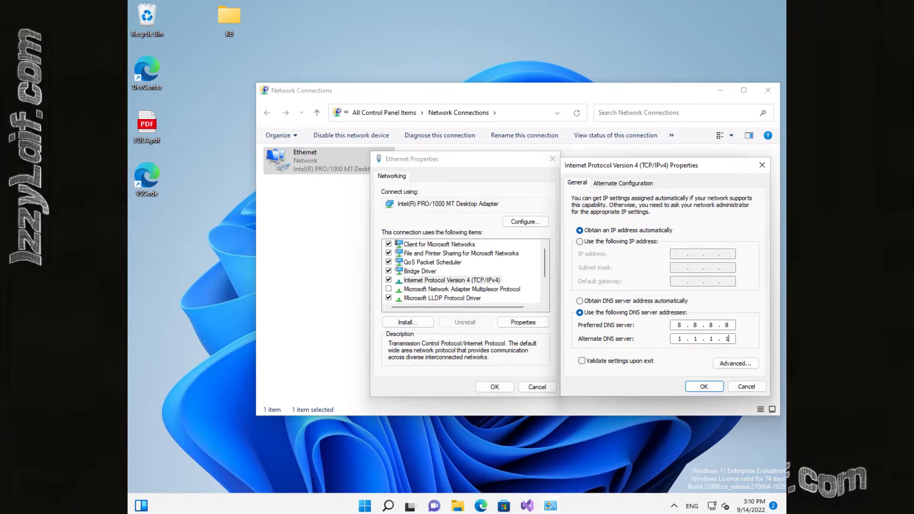
- Confirm Ethernet IPv4 DNS servers 8.8.8.8 (preferred) and 1.1.1.1 (alternate)
{"action": "left_click", "coordinate": [581, 301]}
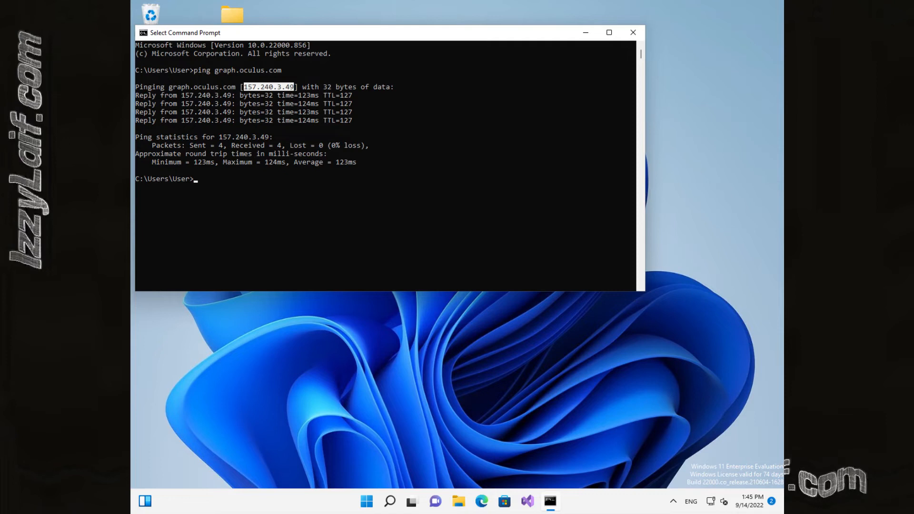
- Browse to 157.240.3.49 in Edge and continue past the certificate warning
{"action": "left_click", "coordinate": [480, 501]}
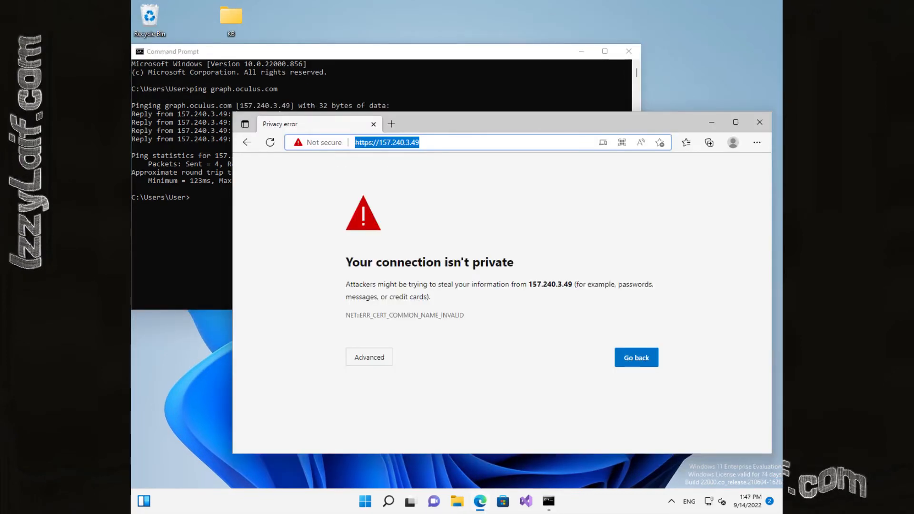
{"action": "left_click", "coordinate": [369, 357]}
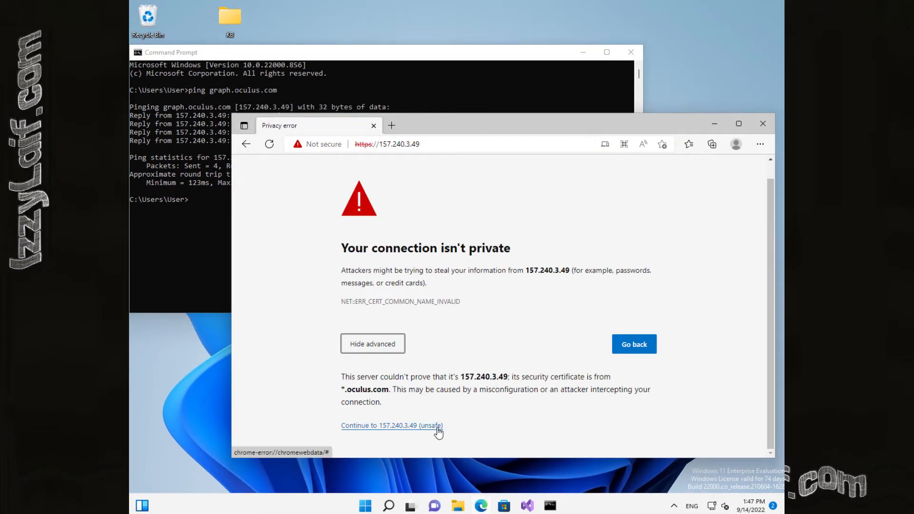
{"action": "left_click", "coordinate": [391, 425]}
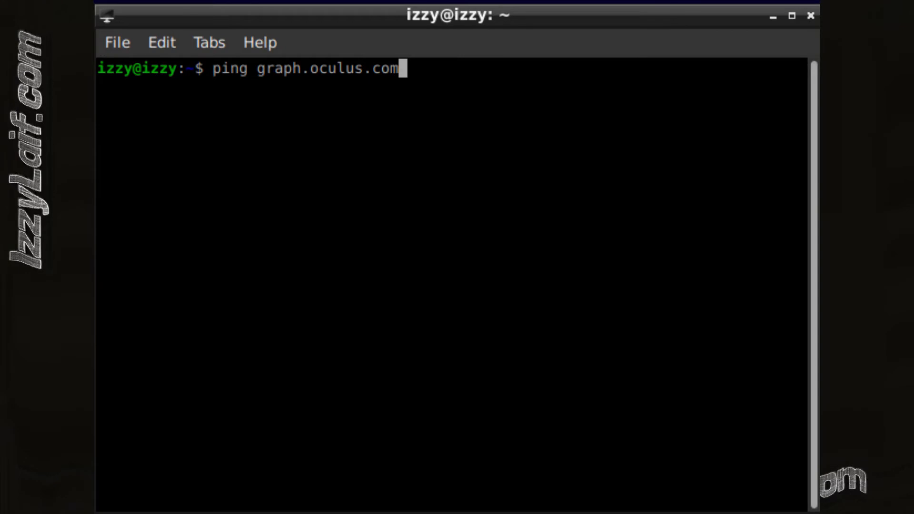
- Run the graph.oculus.com ping in the Linux terminal
{"action": "key", "text": "Return"}
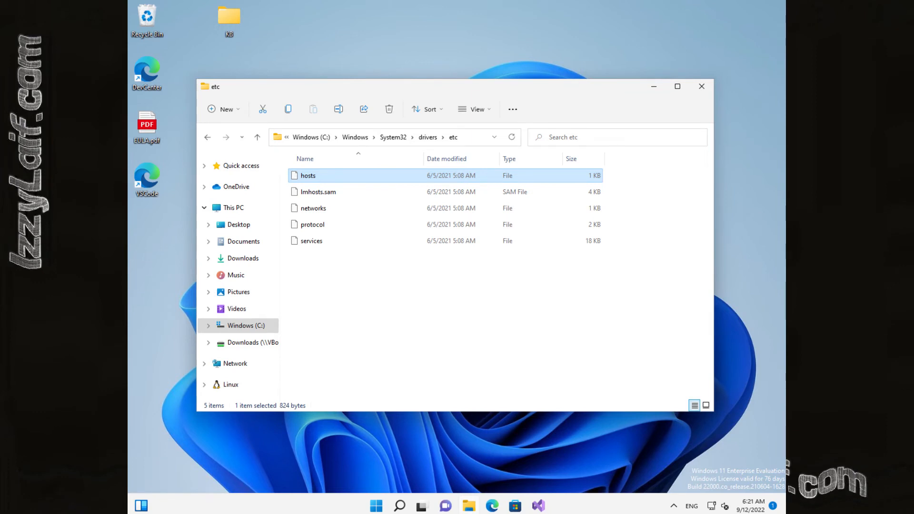
- Open hosts from the etc folder in Notepad and try saving it via Save as
{"action": "double_click", "coordinate": [307, 176]}
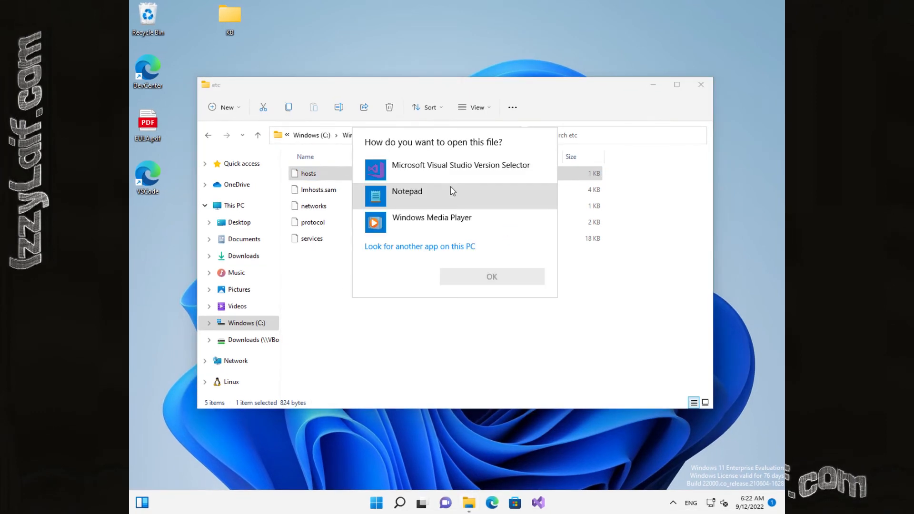
{"action": "left_click", "coordinate": [490, 276]}
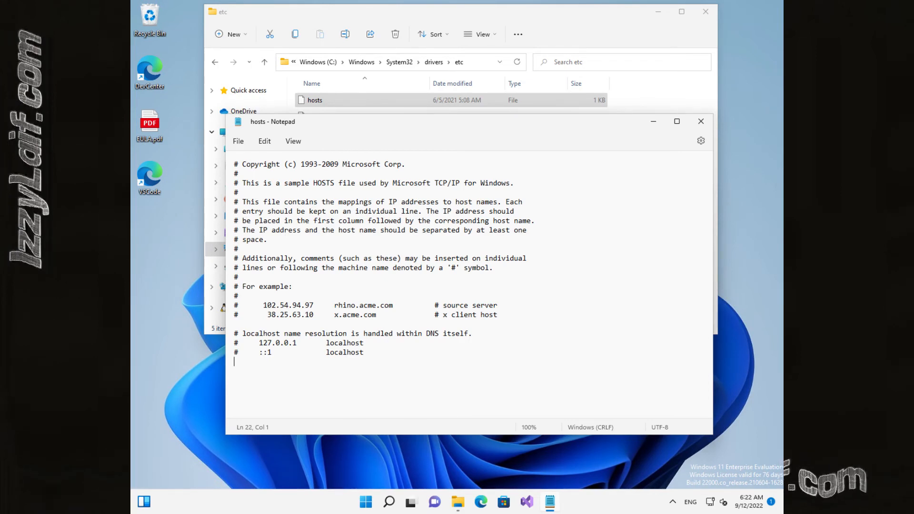
{"action": "left_click", "coordinate": [238, 141]}
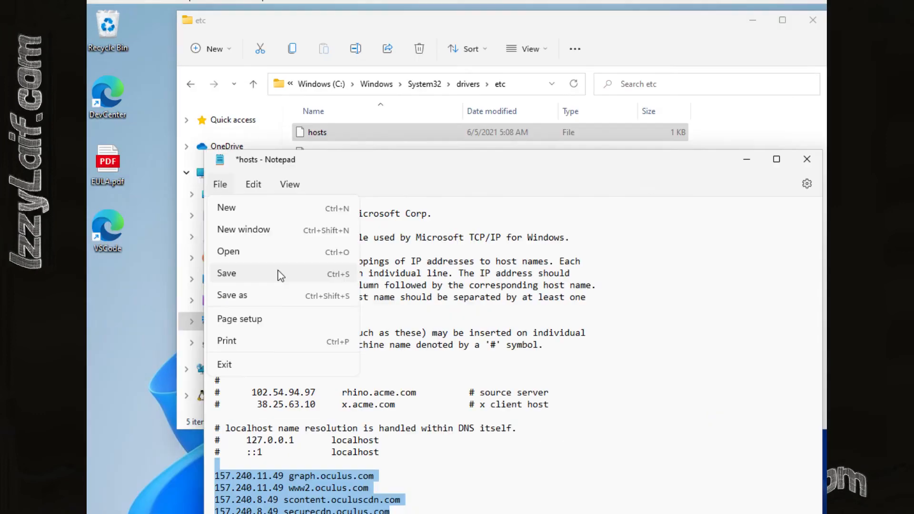
{"action": "left_click", "coordinate": [232, 295]}
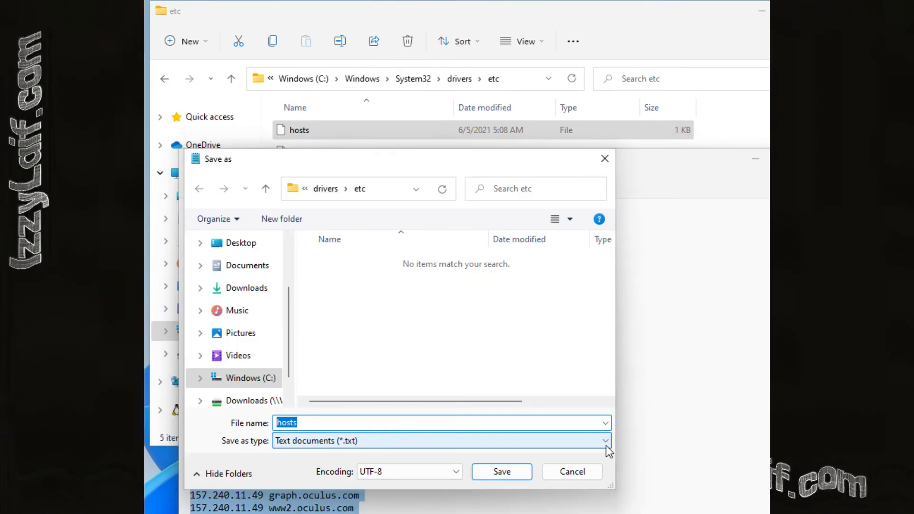
{"action": "left_click", "coordinate": [500, 471]}
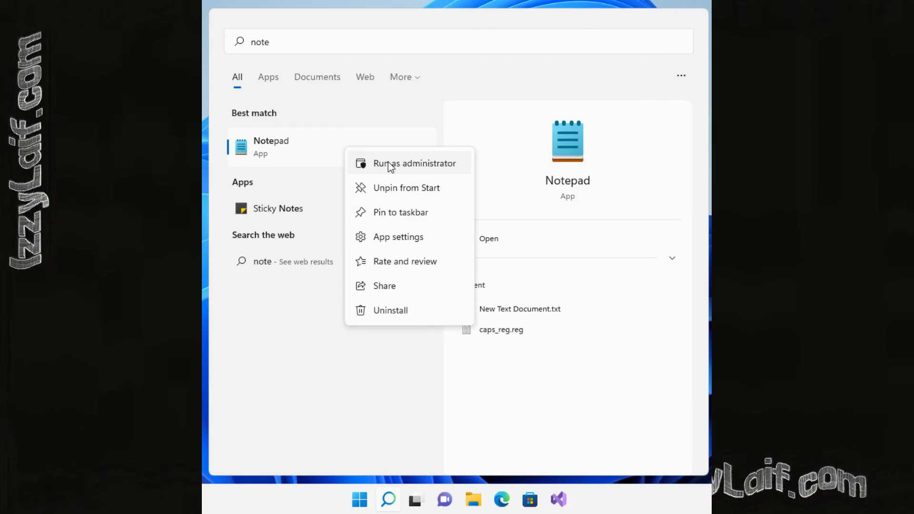
- Relaunch Notepad as administrator, reopen the etc hosts file, and save the Oculus entries
{"action": "left_click", "coordinate": [415, 163]}
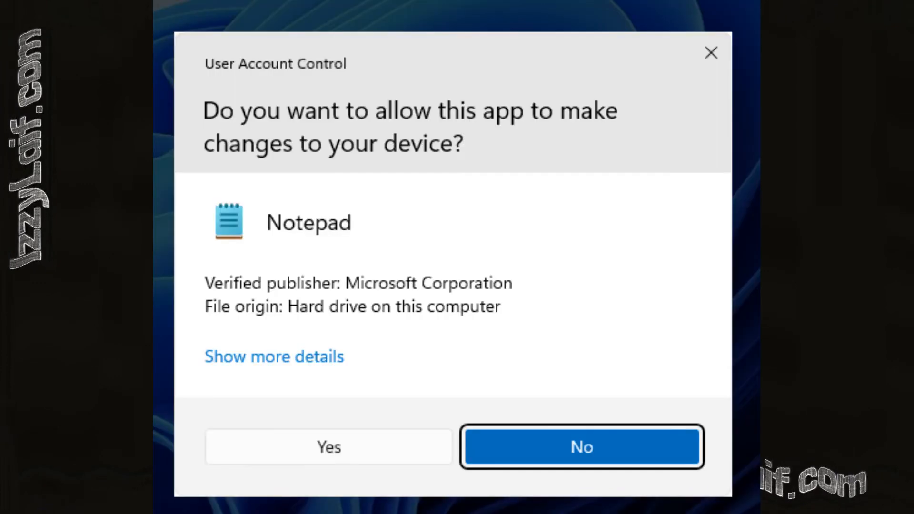
{"action": "left_click", "coordinate": [327, 446]}
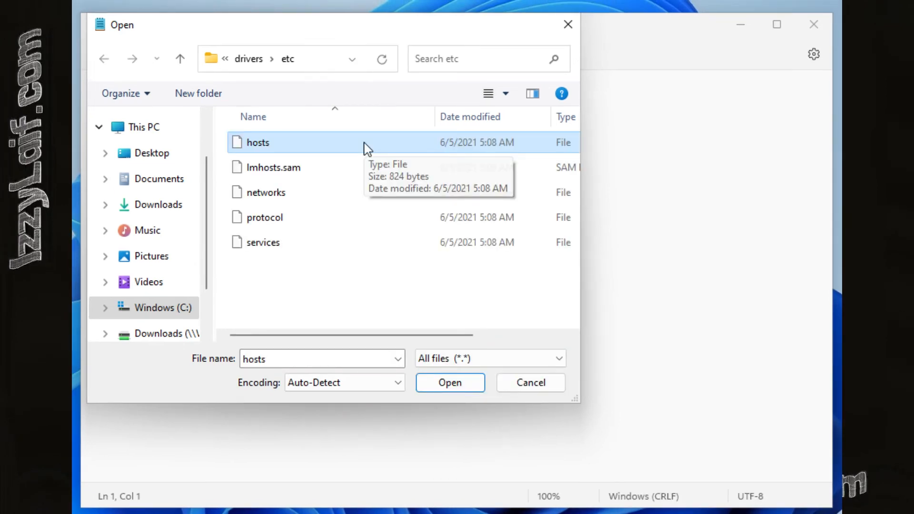
{"action": "left_click", "coordinate": [449, 382]}
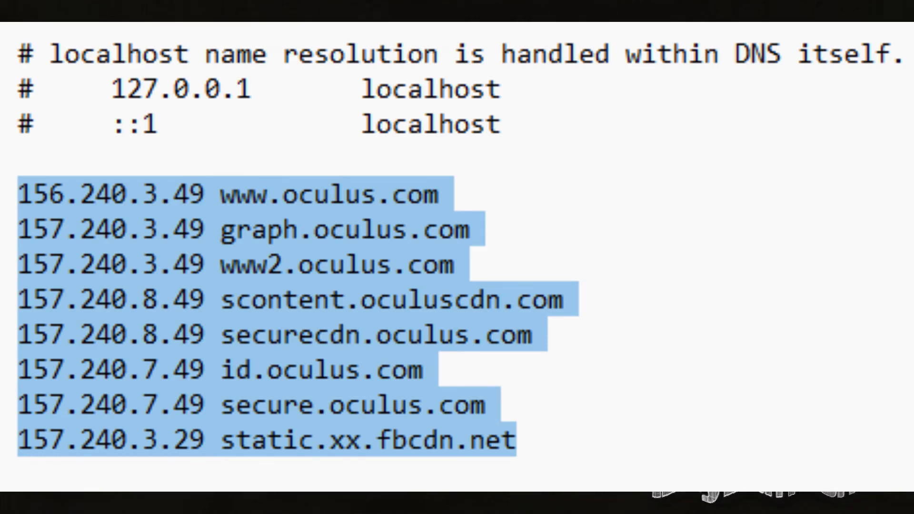
{"action": "left_click", "coordinate": [308, 65]}
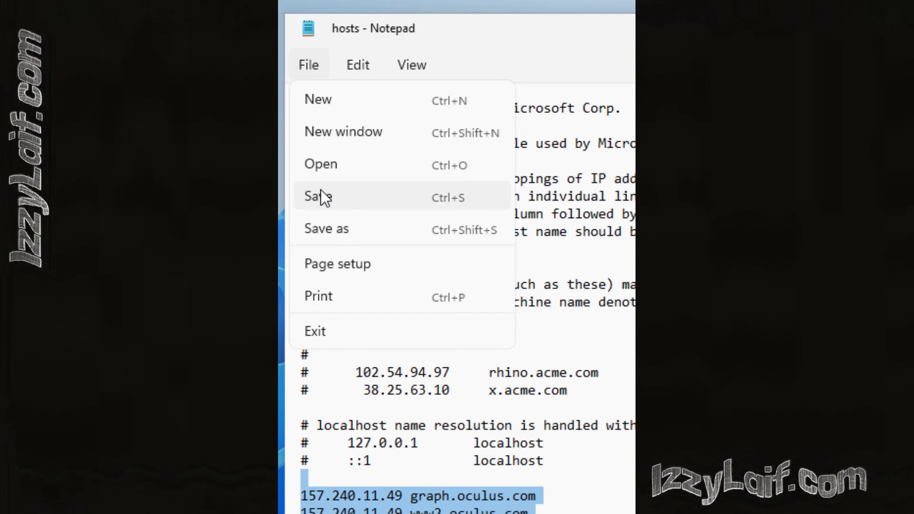